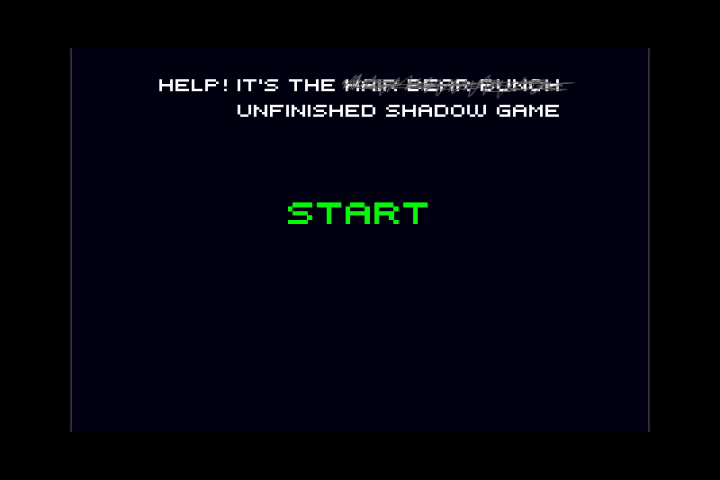
pyautogui.moveTo(277, 156)
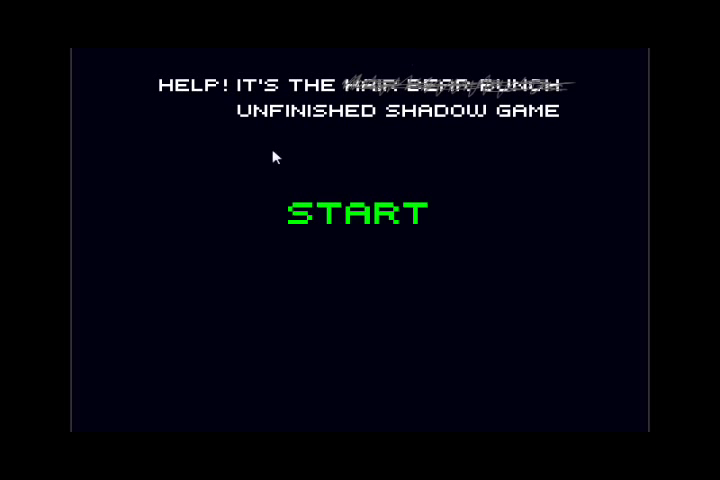
pyautogui.moveTo(424, 131)
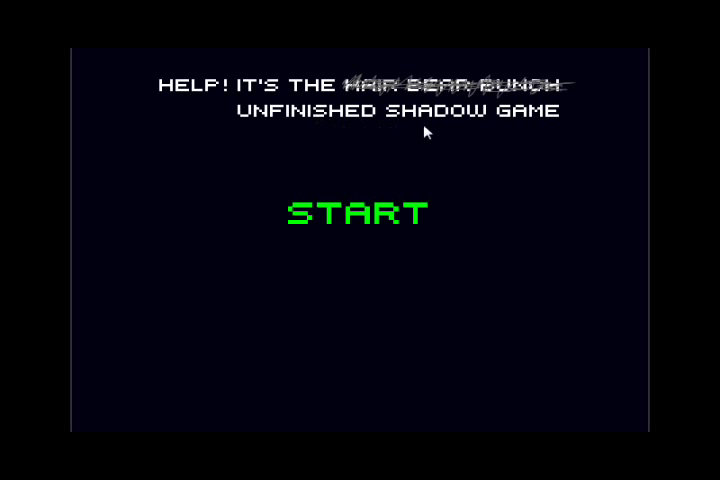
pyautogui.moveTo(560, 185)
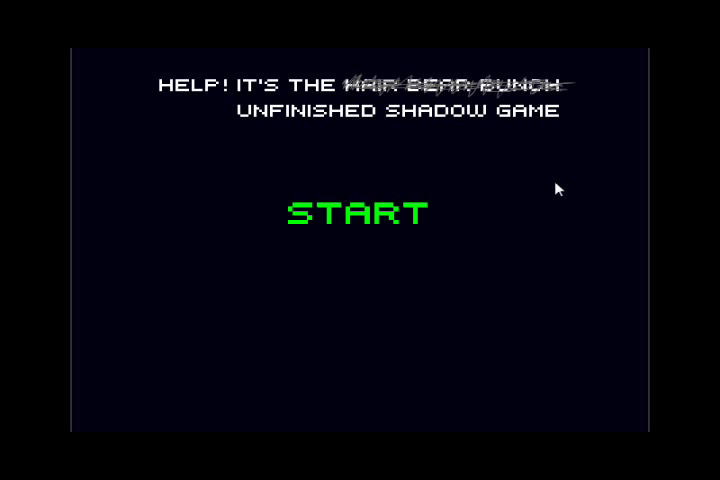
# Start the game from the title screen and move left through the first tutorial room.
pyautogui.click(354, 211)
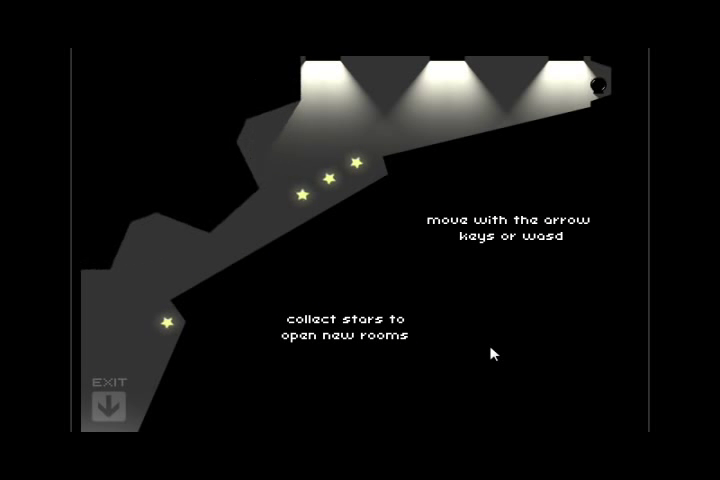
pyautogui.press('Left')
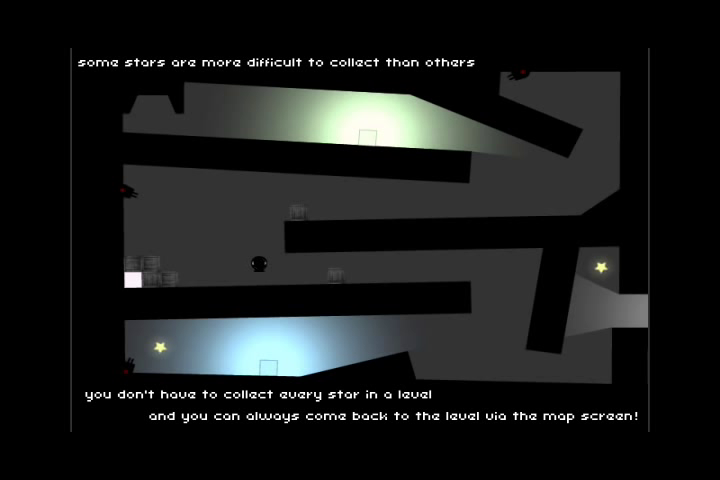
# Move right through the dark crate corridors toward the lower corridor's stars.
pyautogui.press('Right')
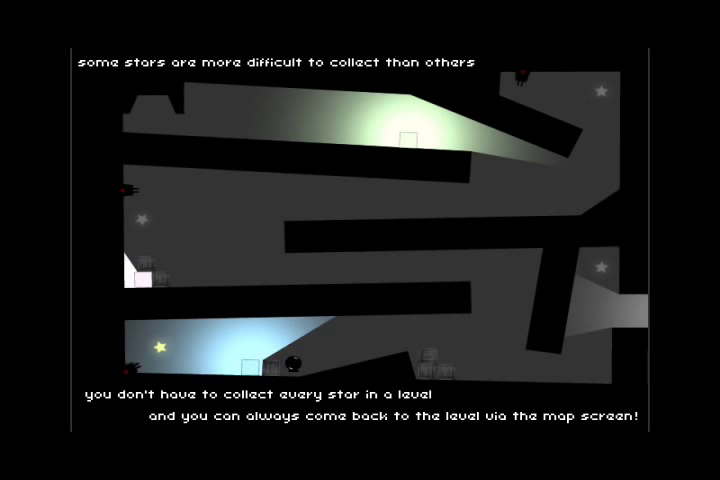
pyautogui.moveTo(643, 343)
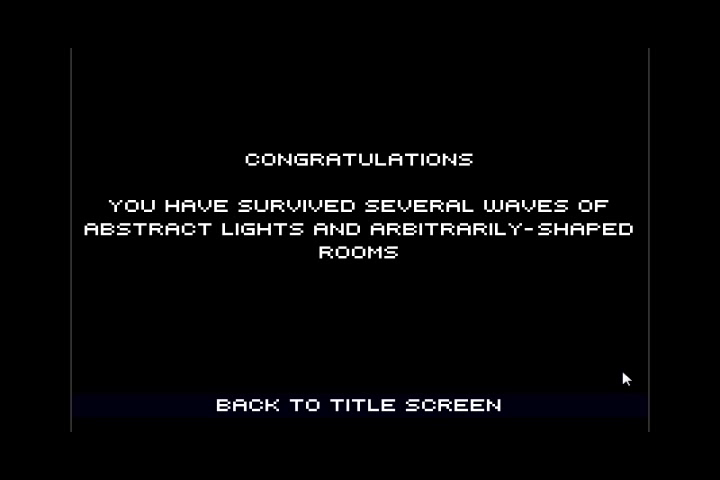
pyautogui.moveTo(383, 410)
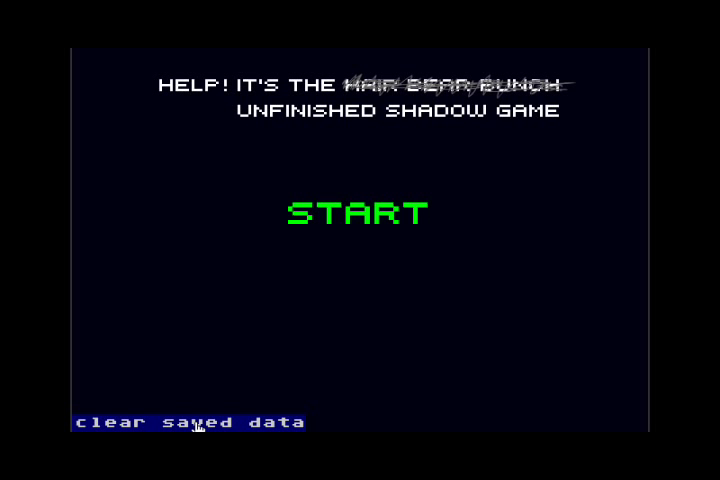
pyautogui.moveTo(306, 314)
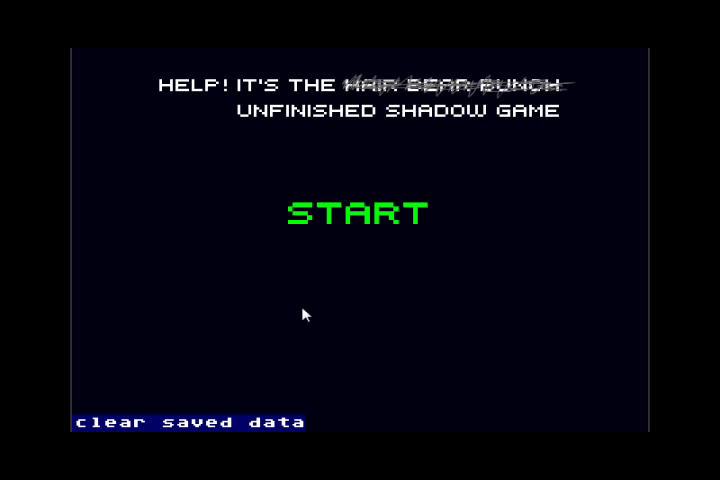
pyautogui.moveTo(347, 235)
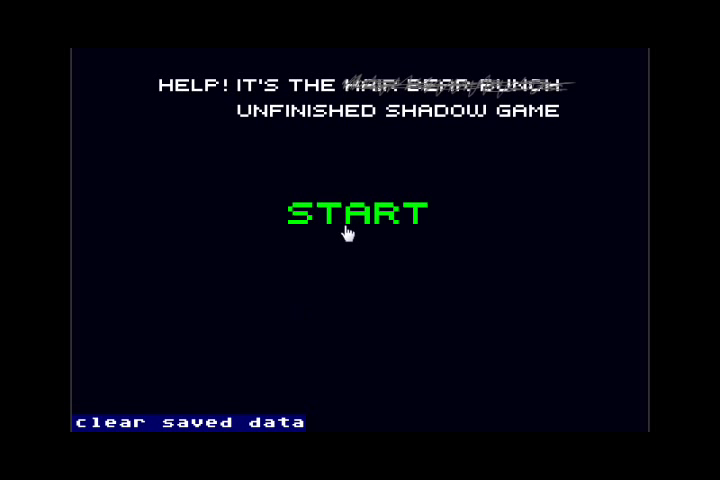
pyautogui.moveTo(391, 327)
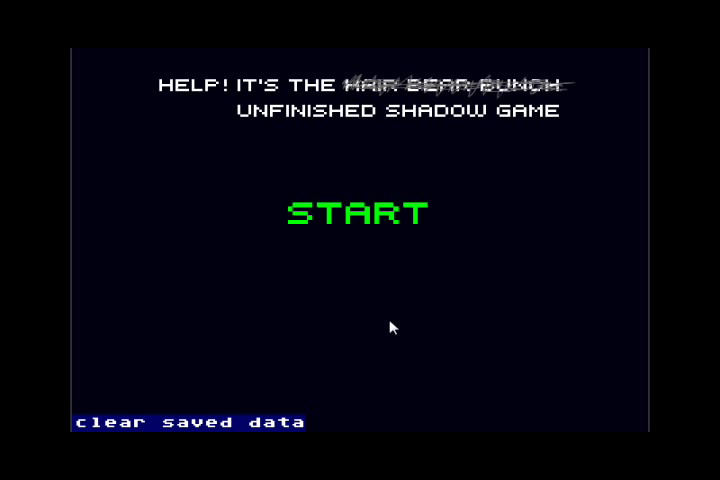
pyautogui.moveTo(533, 152)
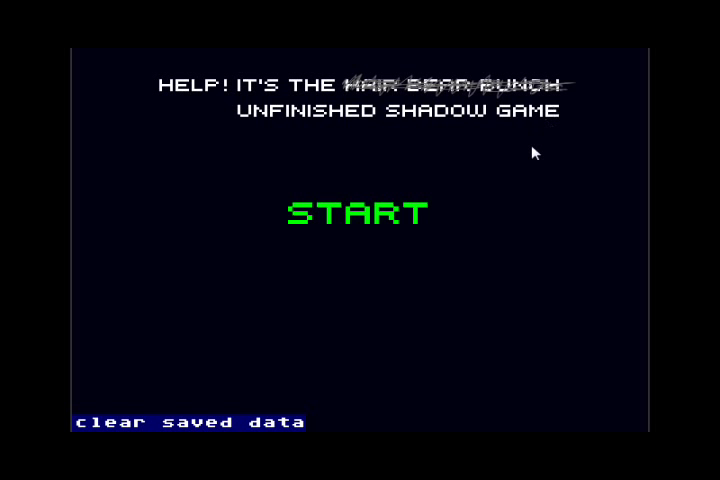